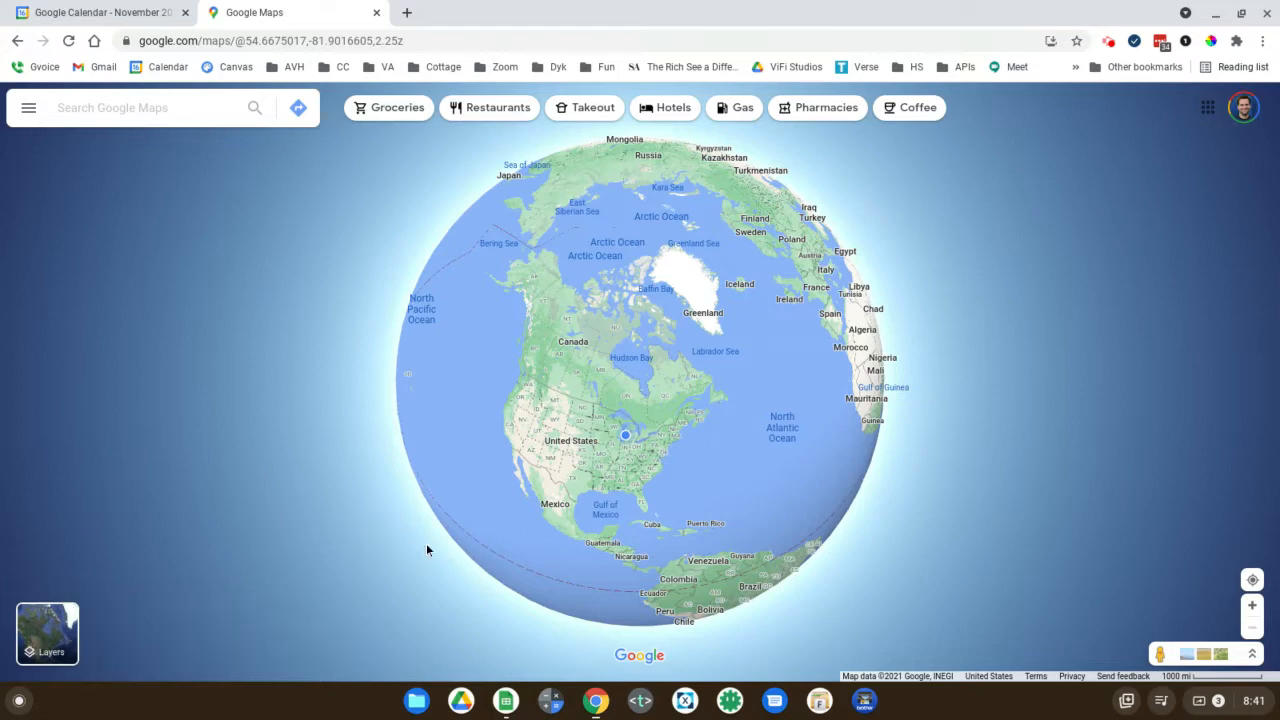
Switch the map to satellite imagery via the Layers button
left_click(428, 504)
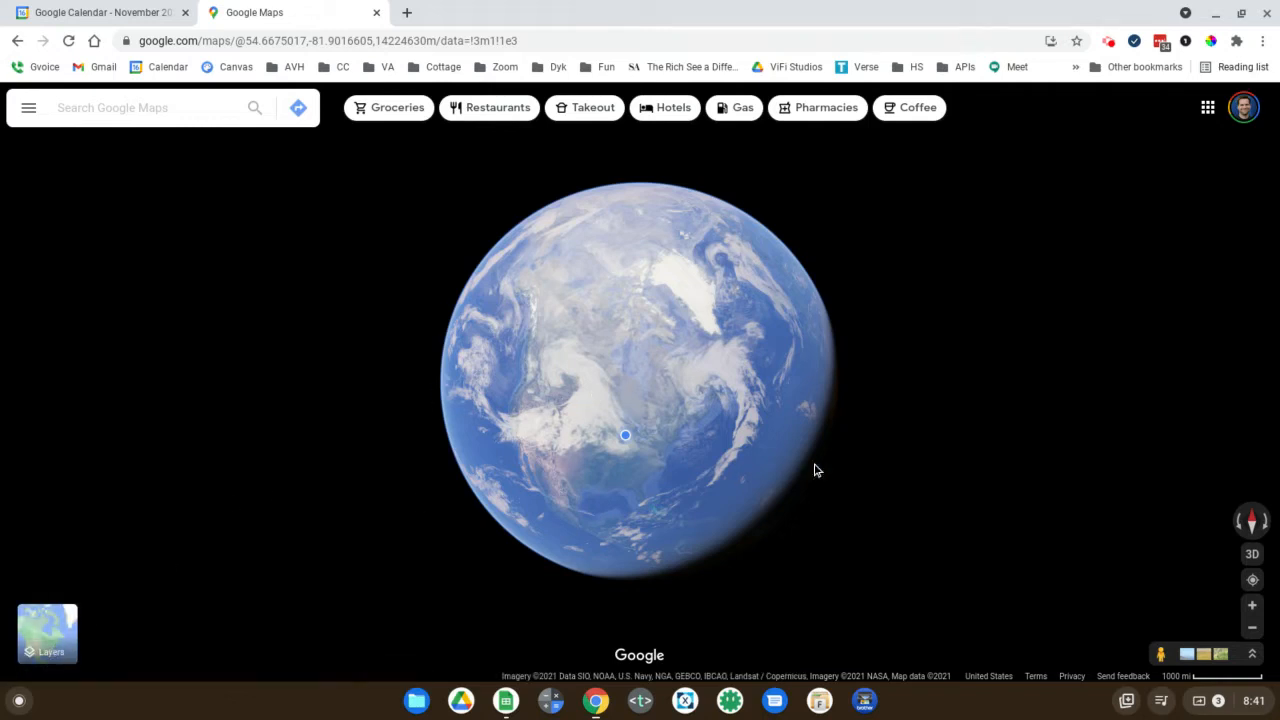
mouse_move(848, 406)
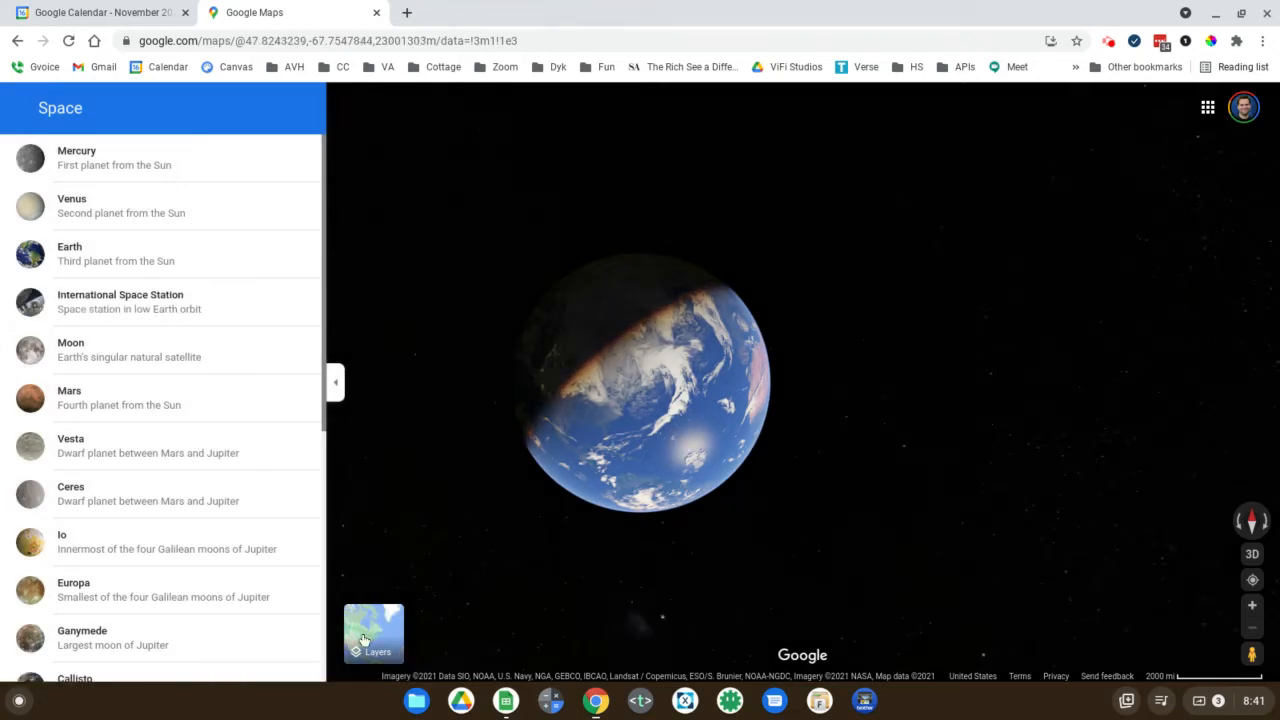
mouse_move(792, 454)
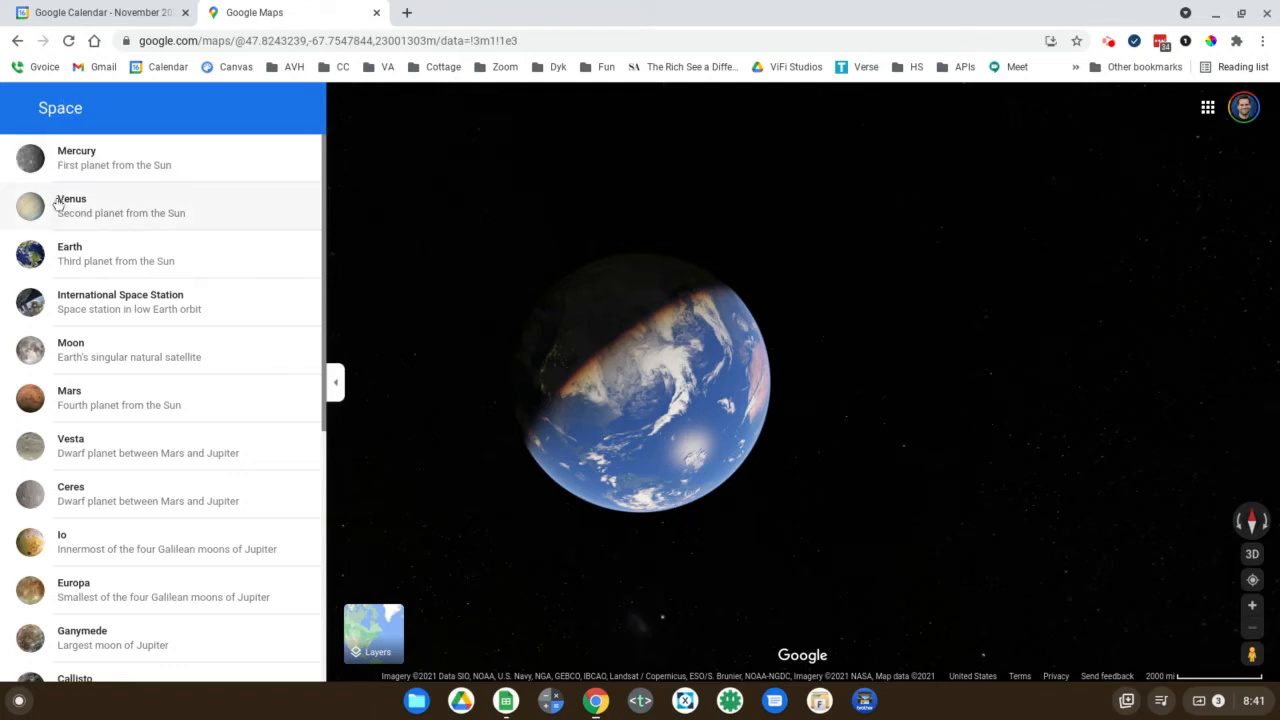
Scroll through the Space side panel listing the planets and moons to visit
scroll("down", 3)
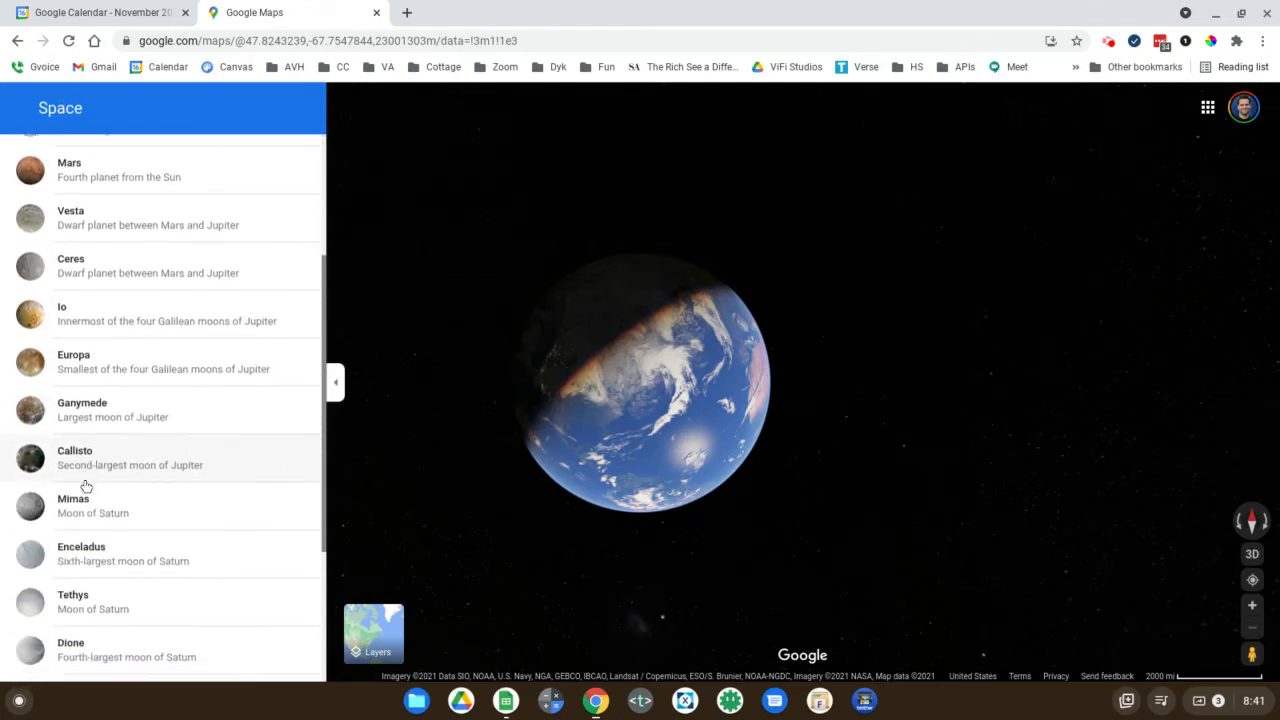
scroll("up", 3)
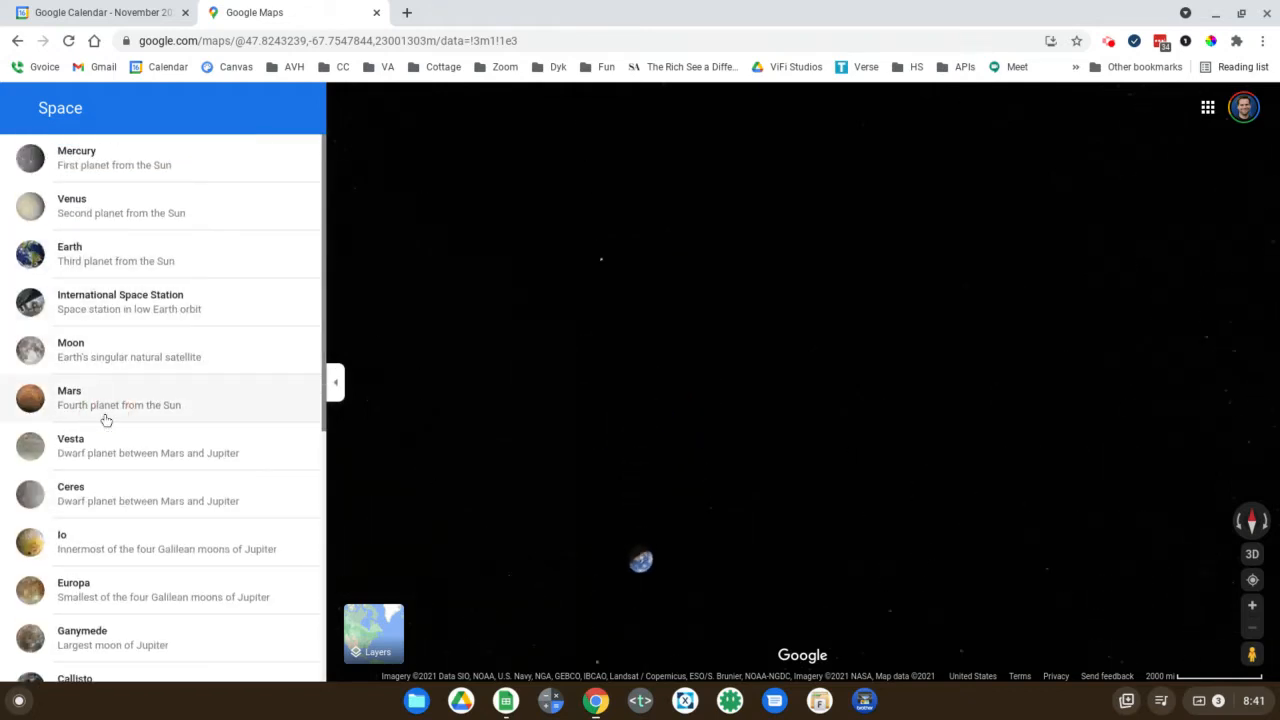
Travel to Mars from the Space list and hide the planet panel to see it fully
left_click(120, 396)
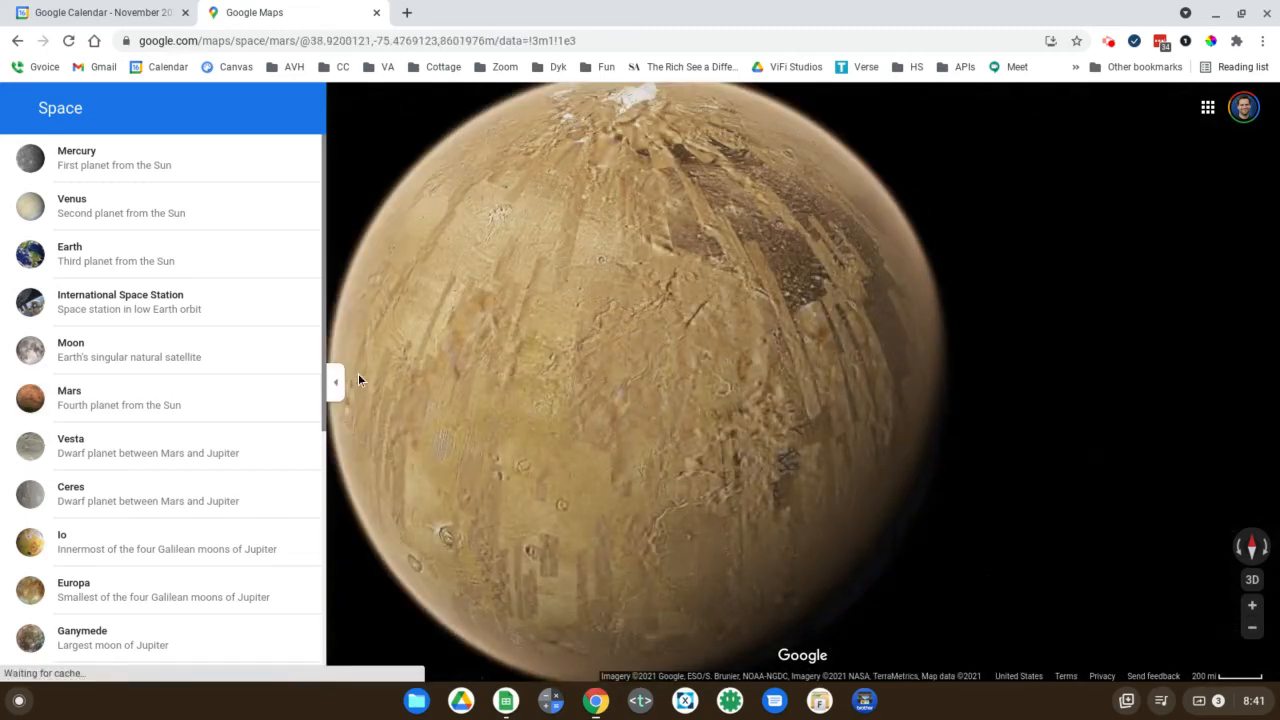
left_click(336, 380)
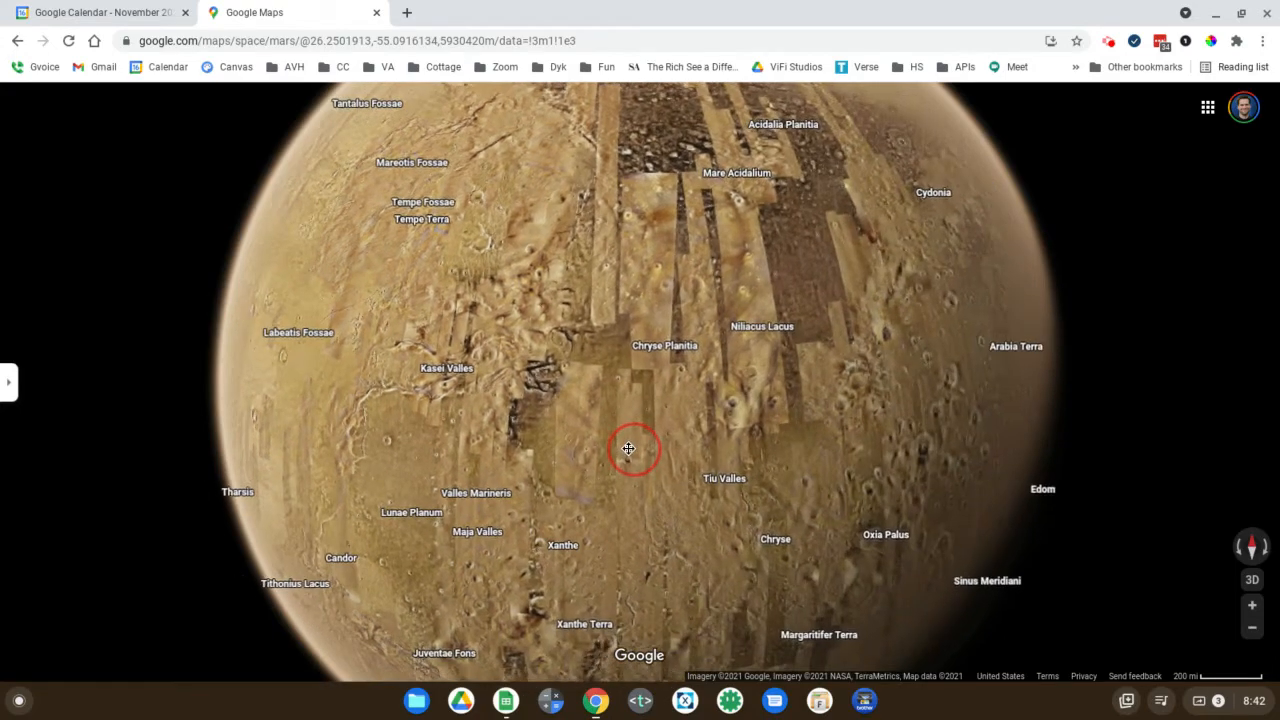
Zoom on the Mars surface to view labeled features like Chryse Planitia and Tempe Terra
scroll("down", 3)
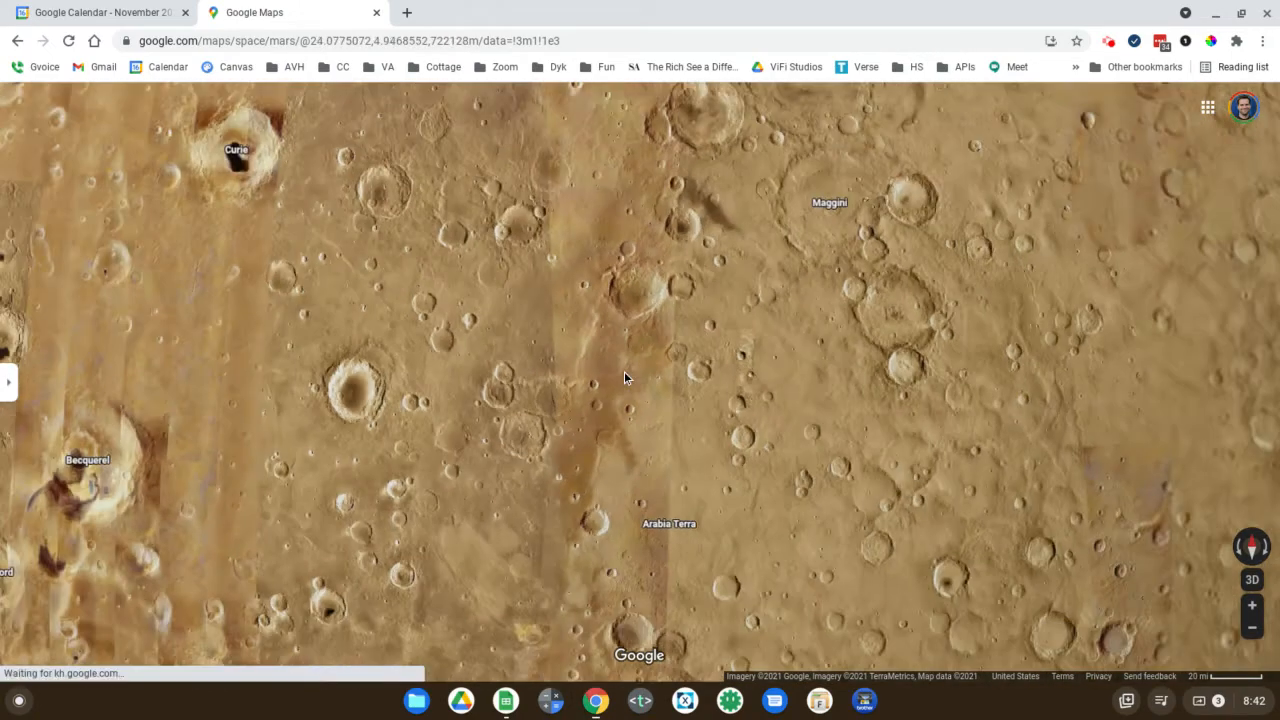
scroll("down", 3)
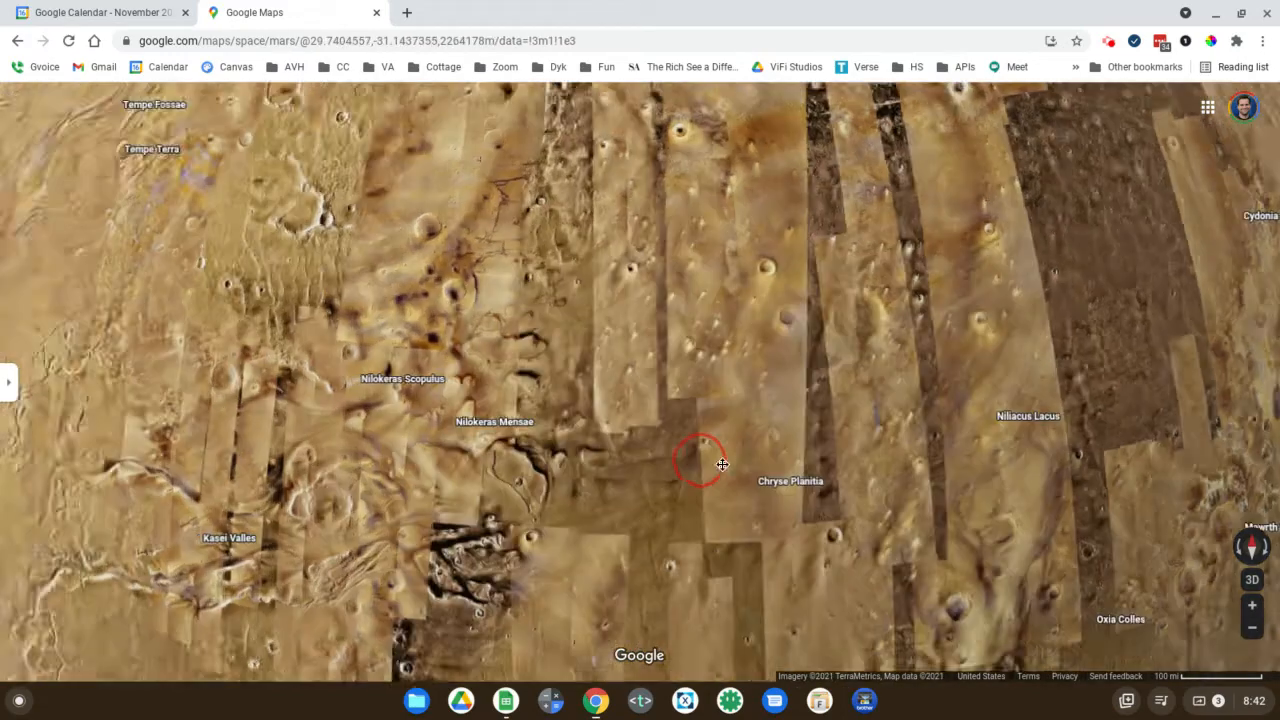
scroll("down", 3)
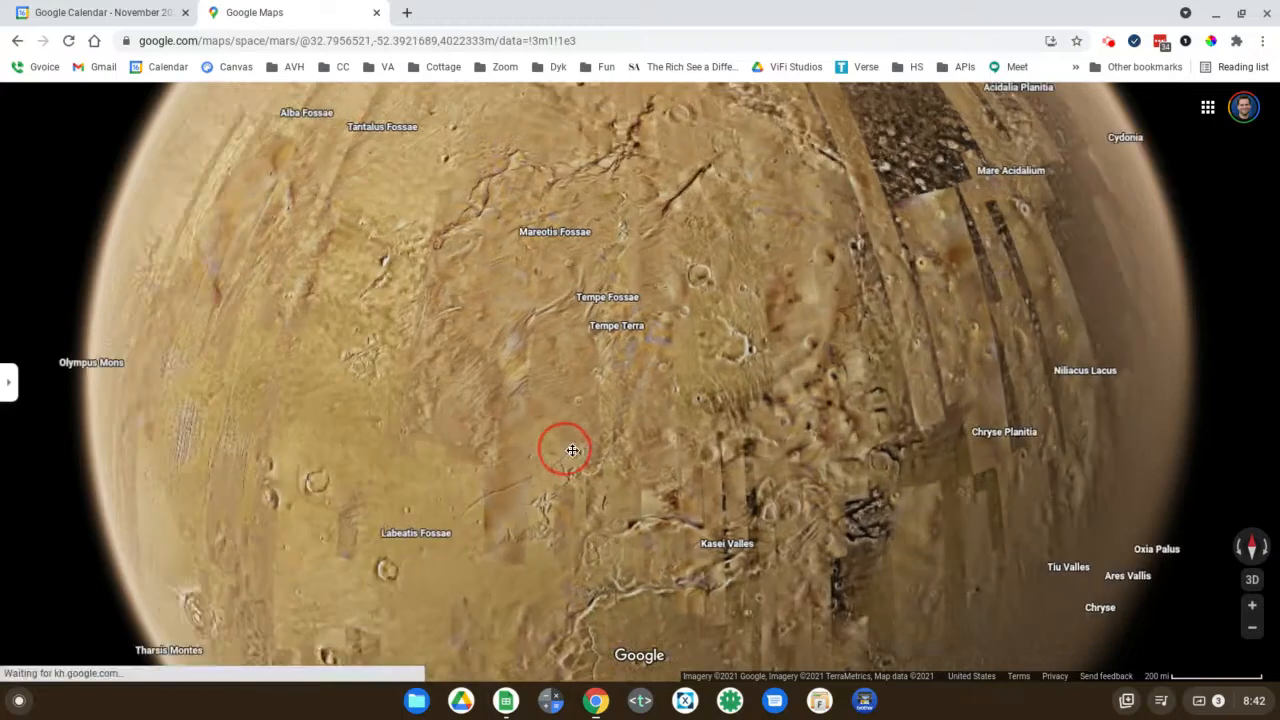